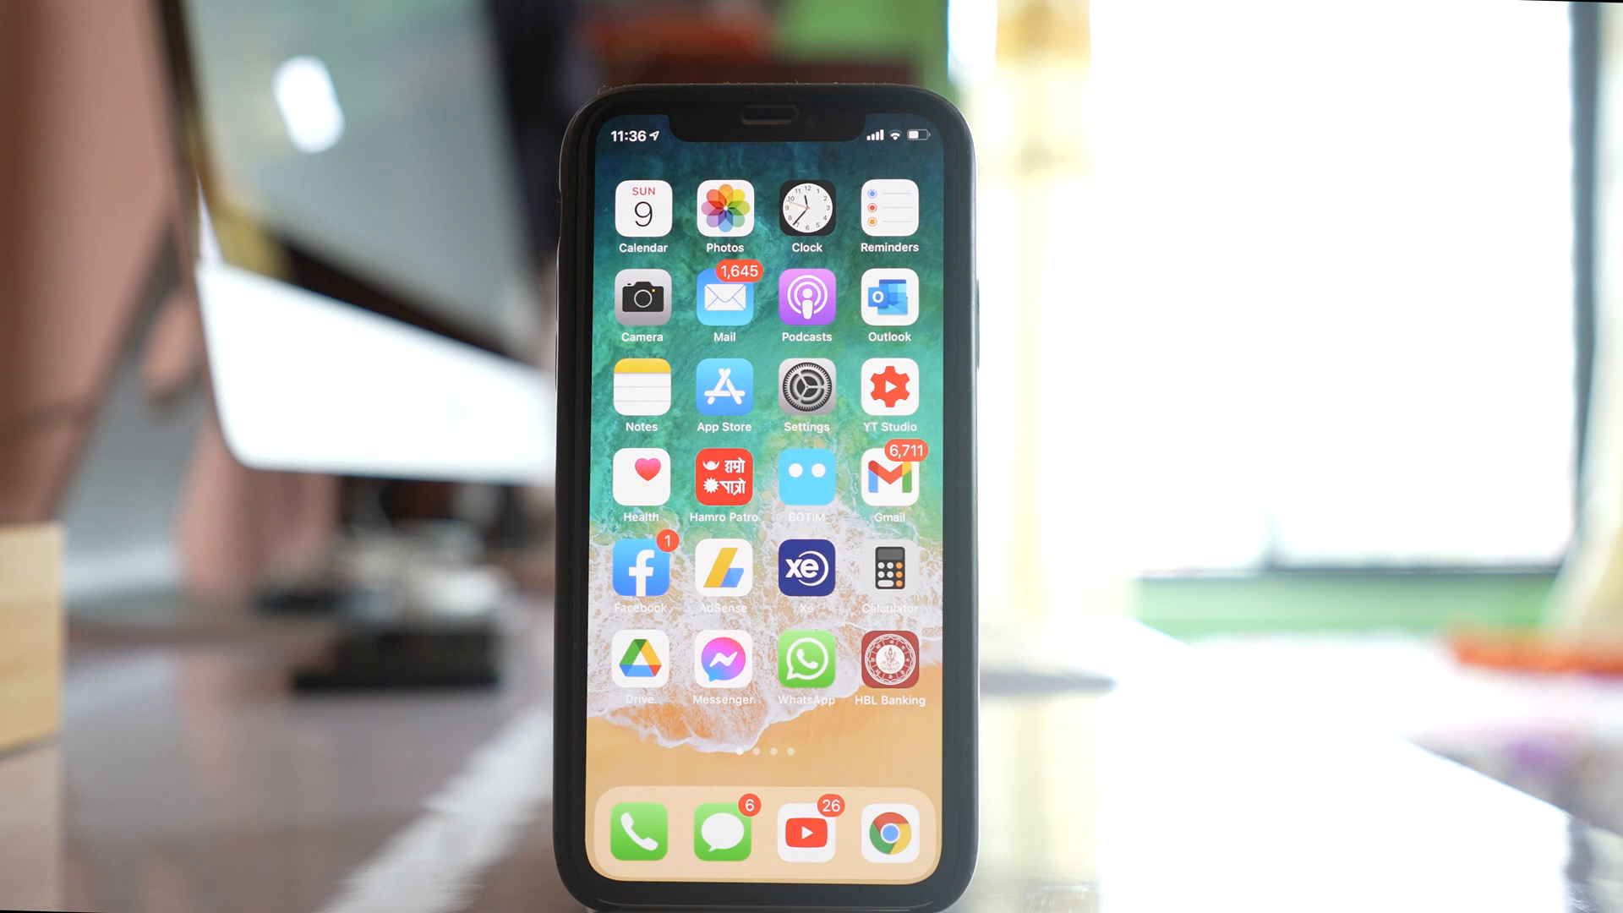
# - Start Back Up Now from WhatsApp's Chat Backup settings; it stays waiting for iCloud
pyautogui.click(806, 667)
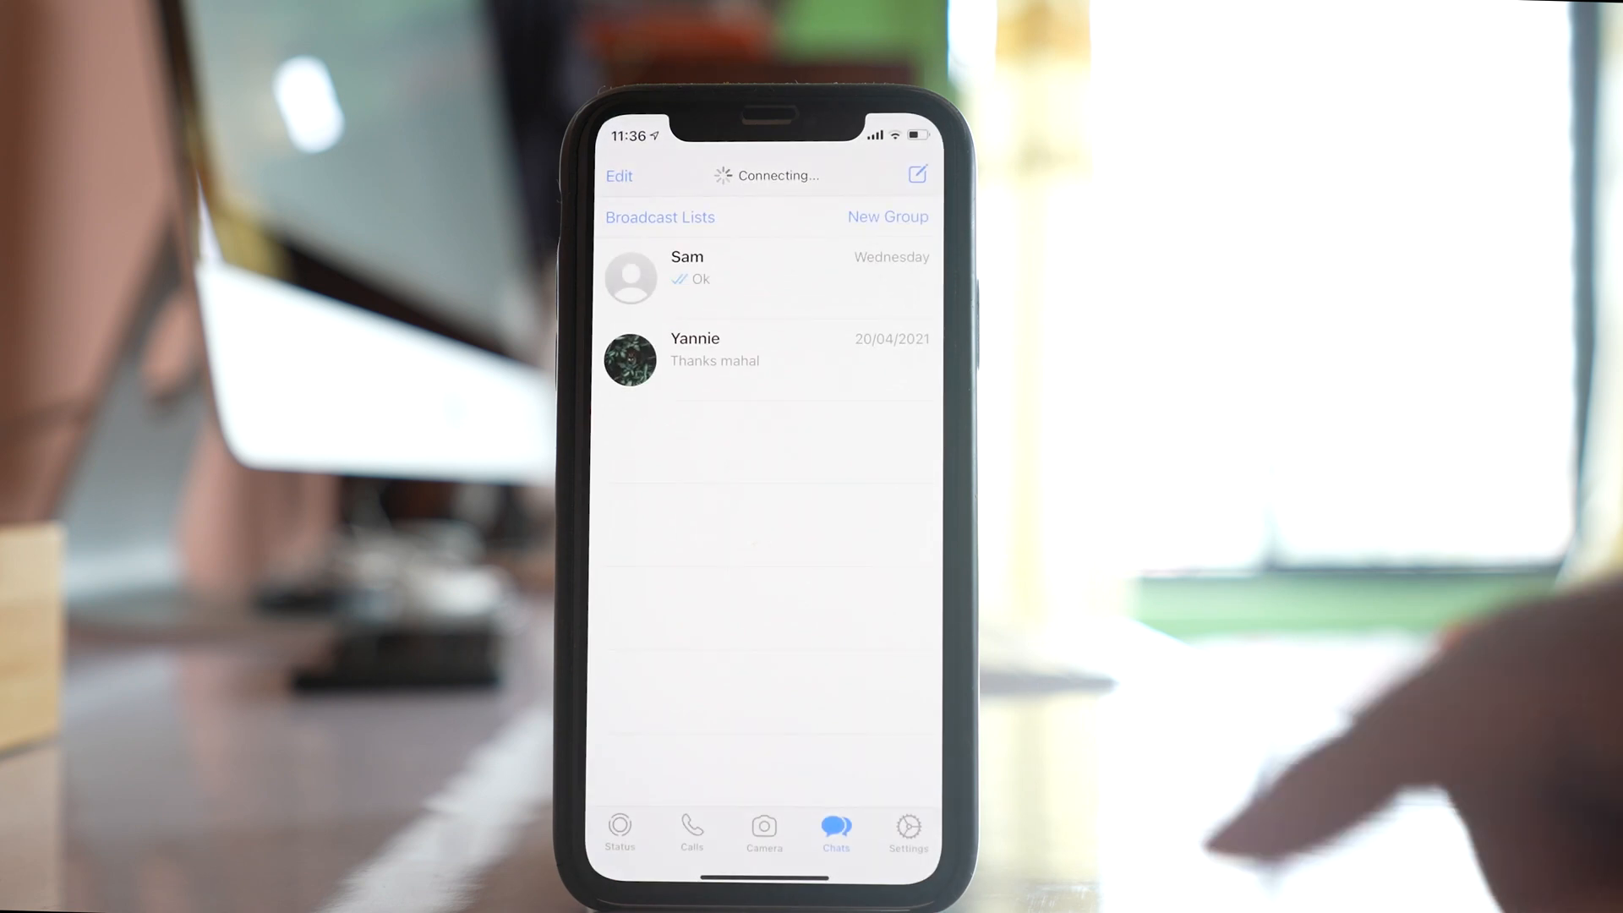
pyautogui.click(904, 828)
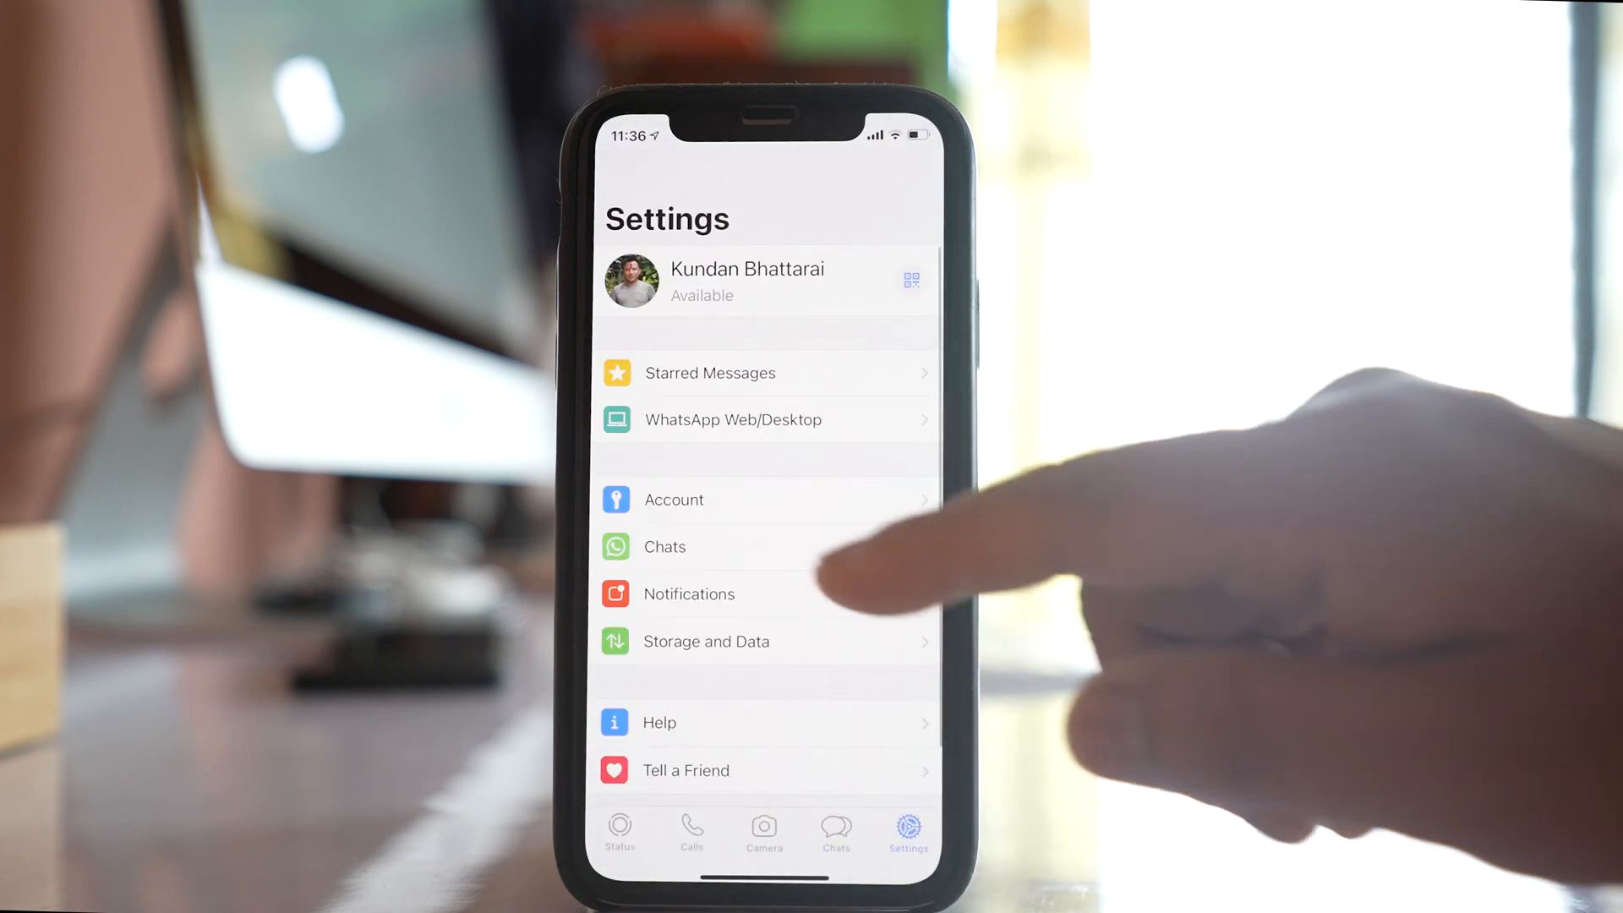
pyautogui.click(664, 546)
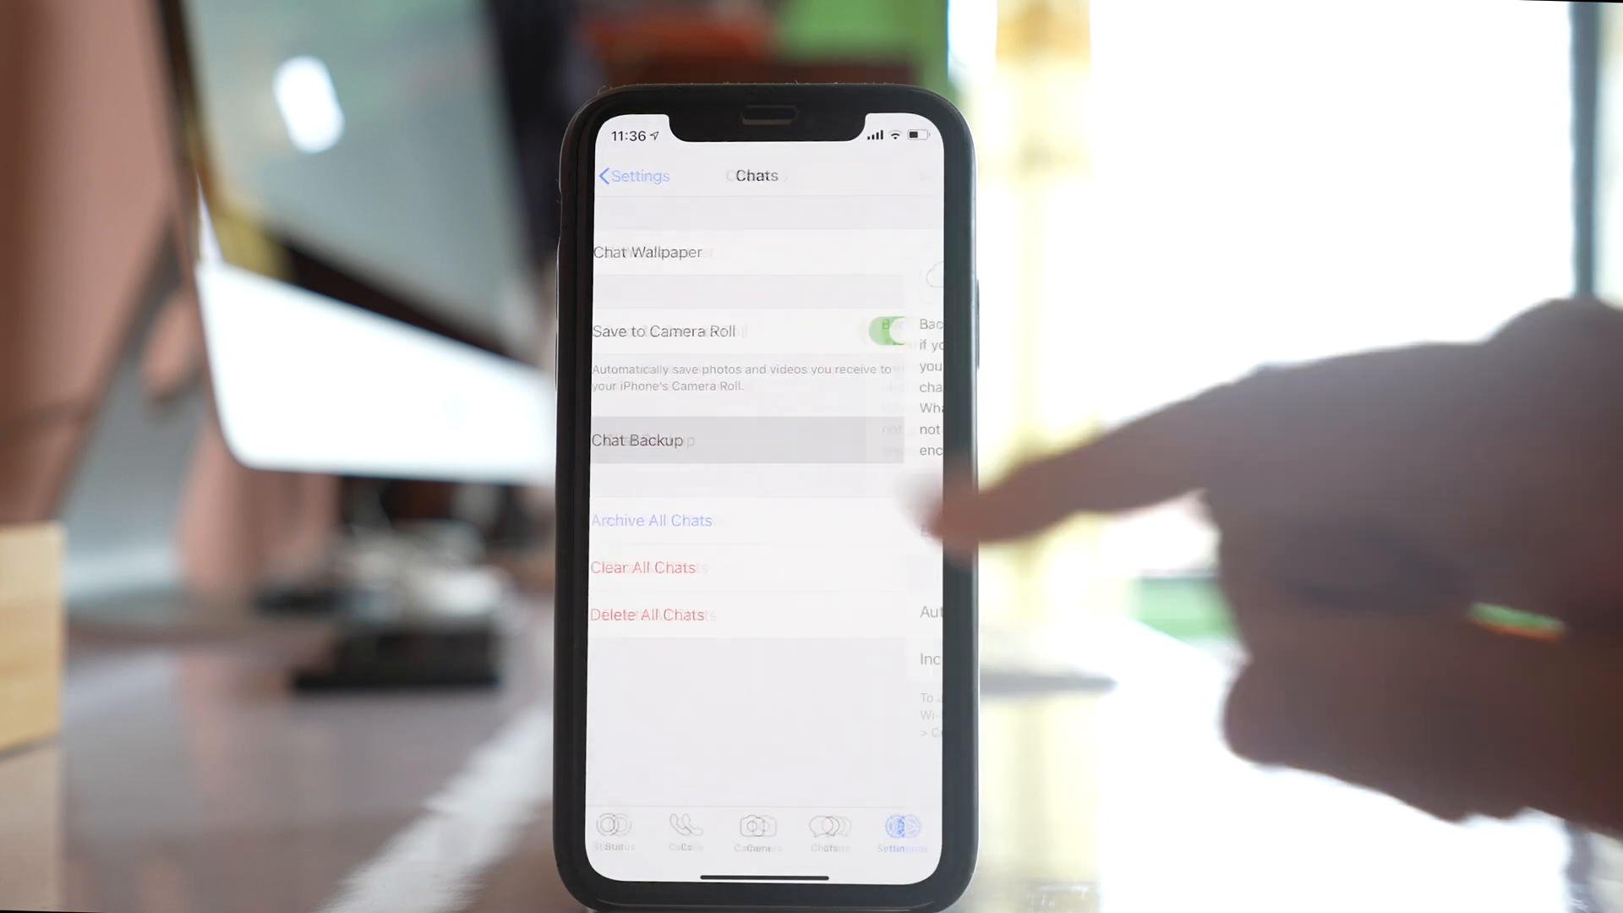
pyautogui.click(644, 440)
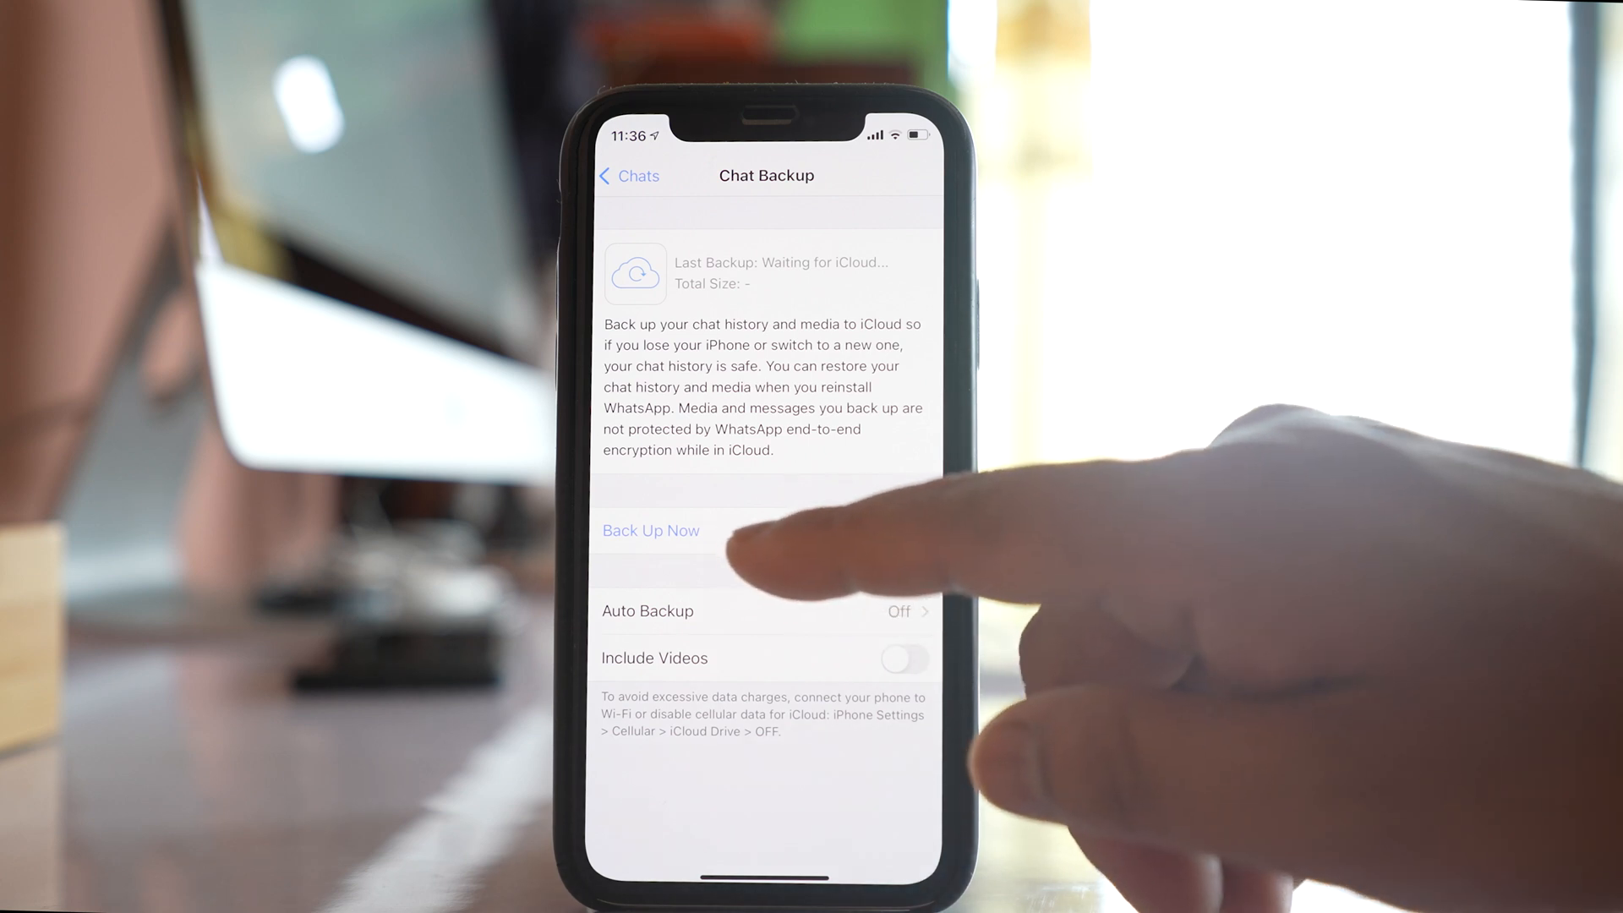
pyautogui.click(649, 529)
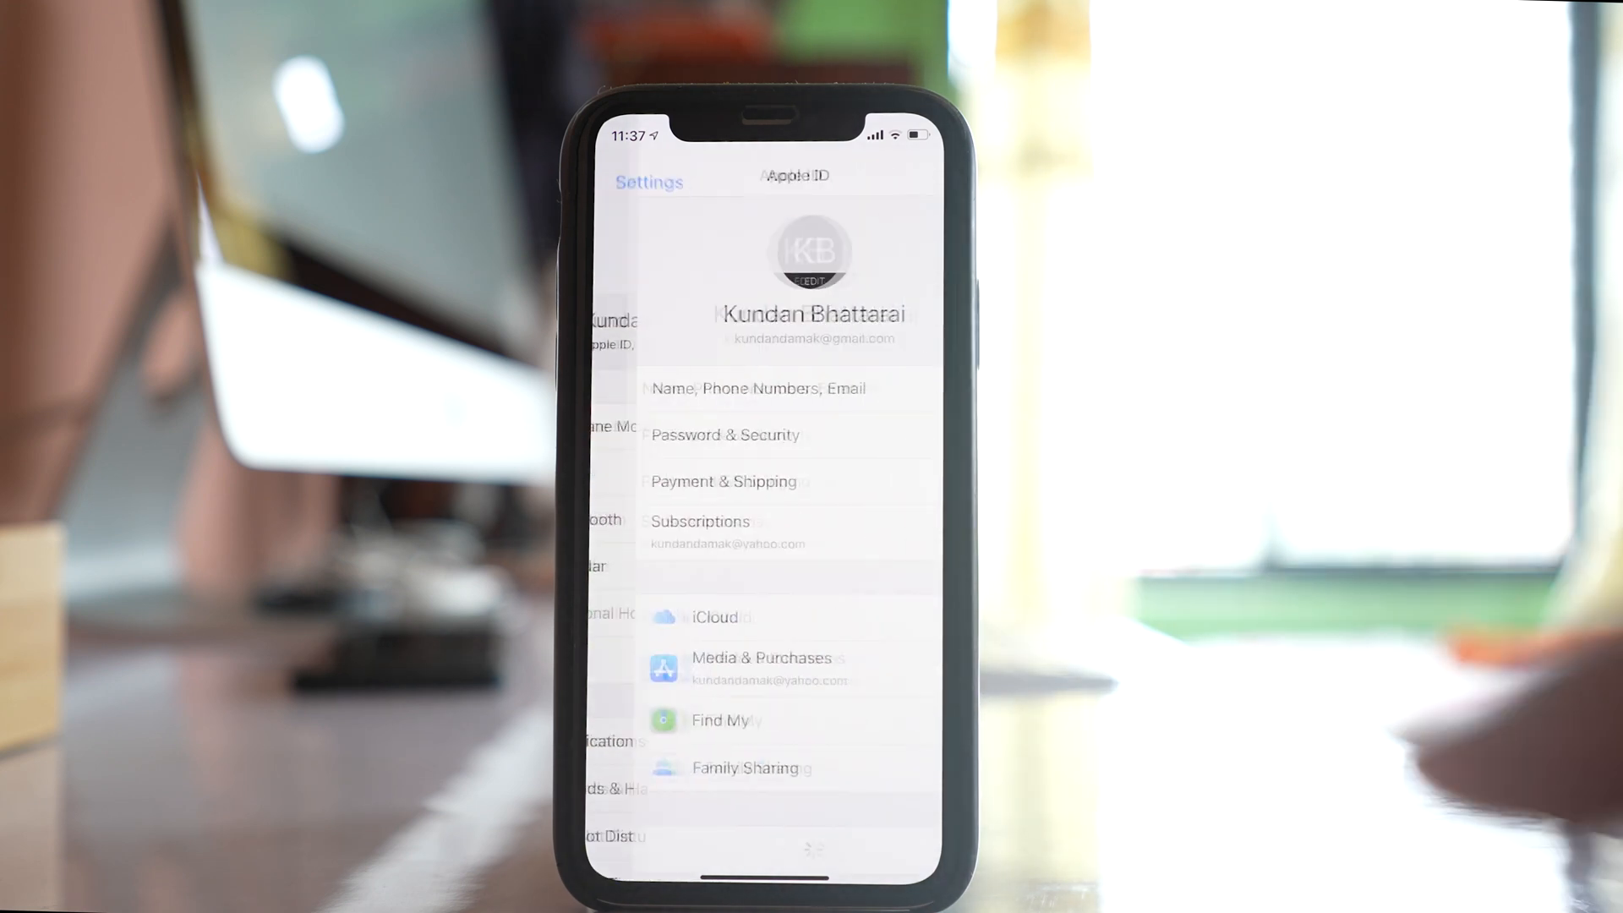
# - Reach WhatsApp Messenger's entry under the Apple ID's iCloud storage
pyautogui.click(713, 617)
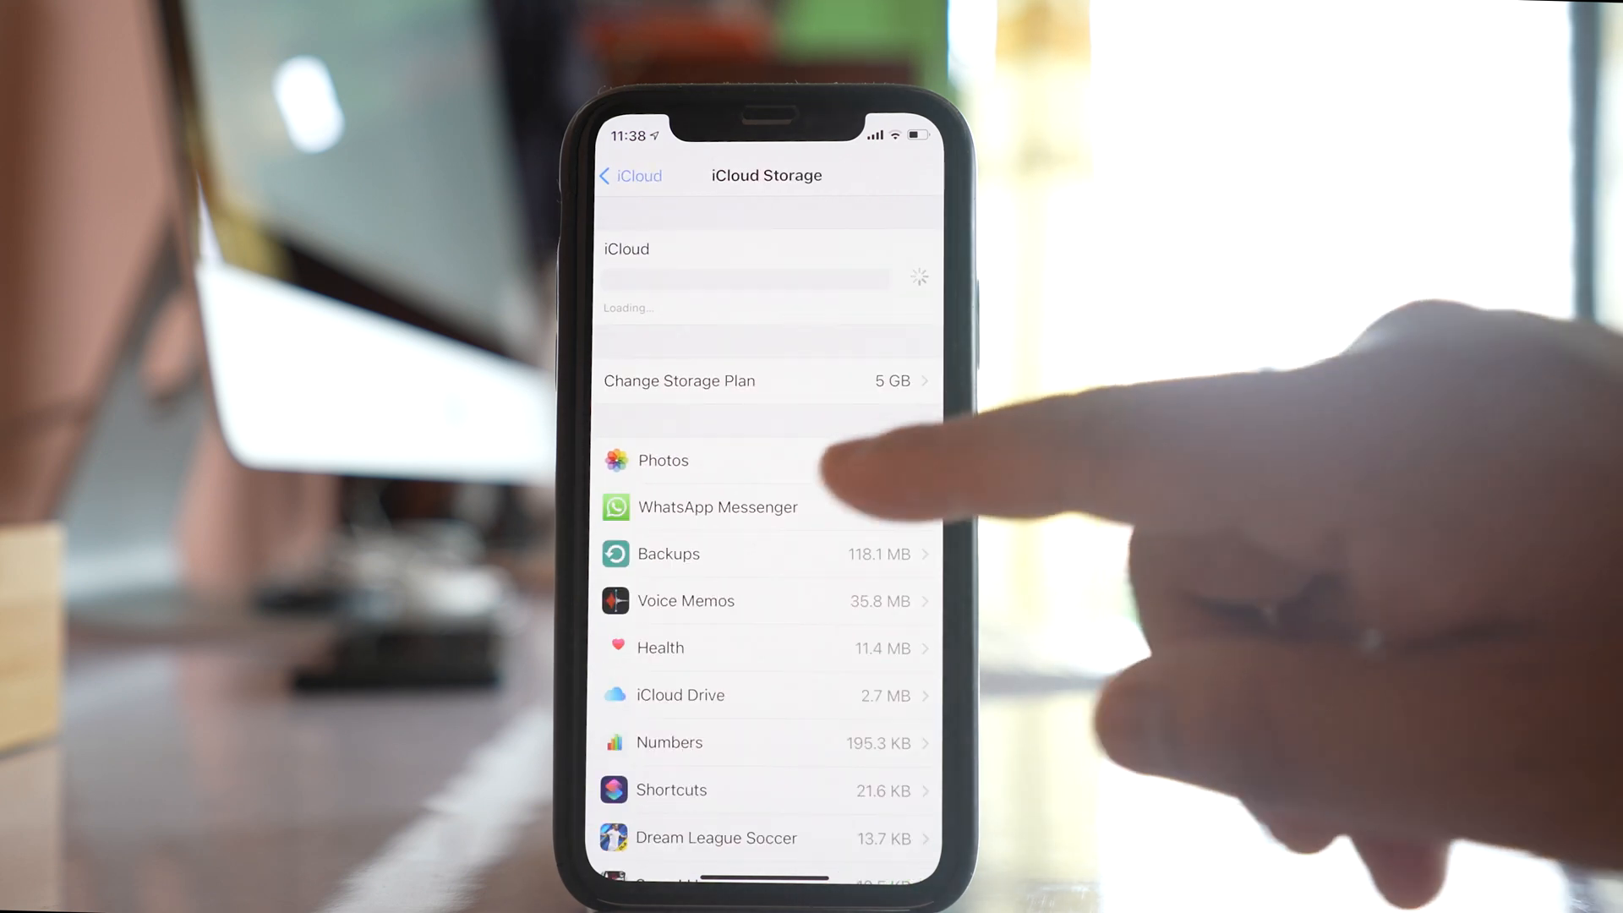
pyautogui.click(716, 507)
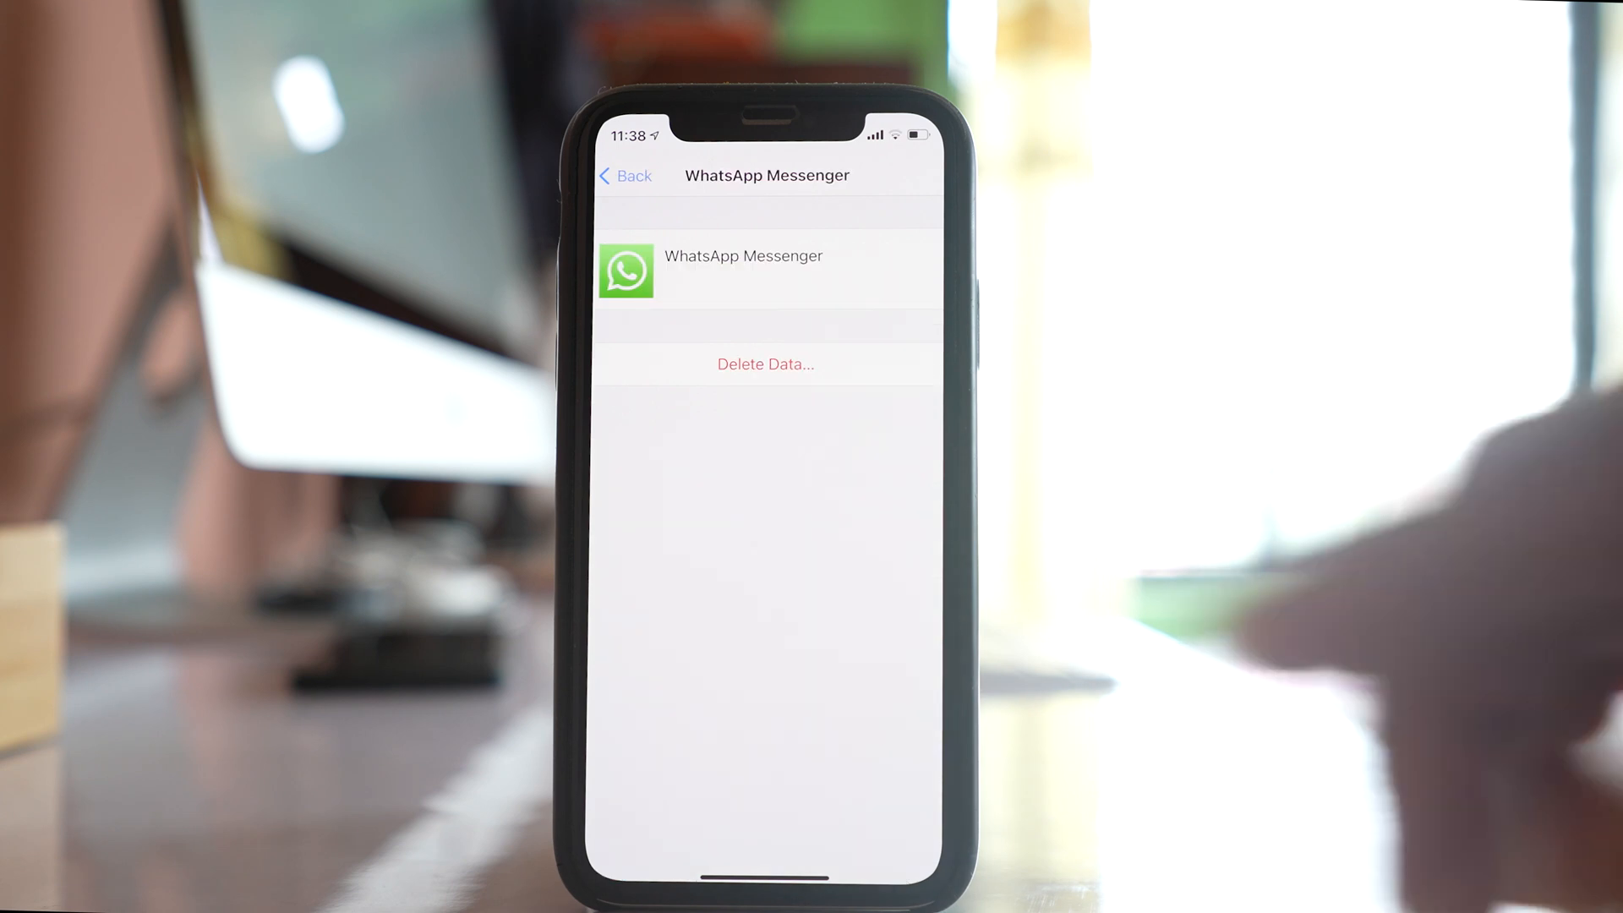
# - Delete WhatsApp Messenger's iCloud data and confirm the deletion
pyautogui.click(764, 364)
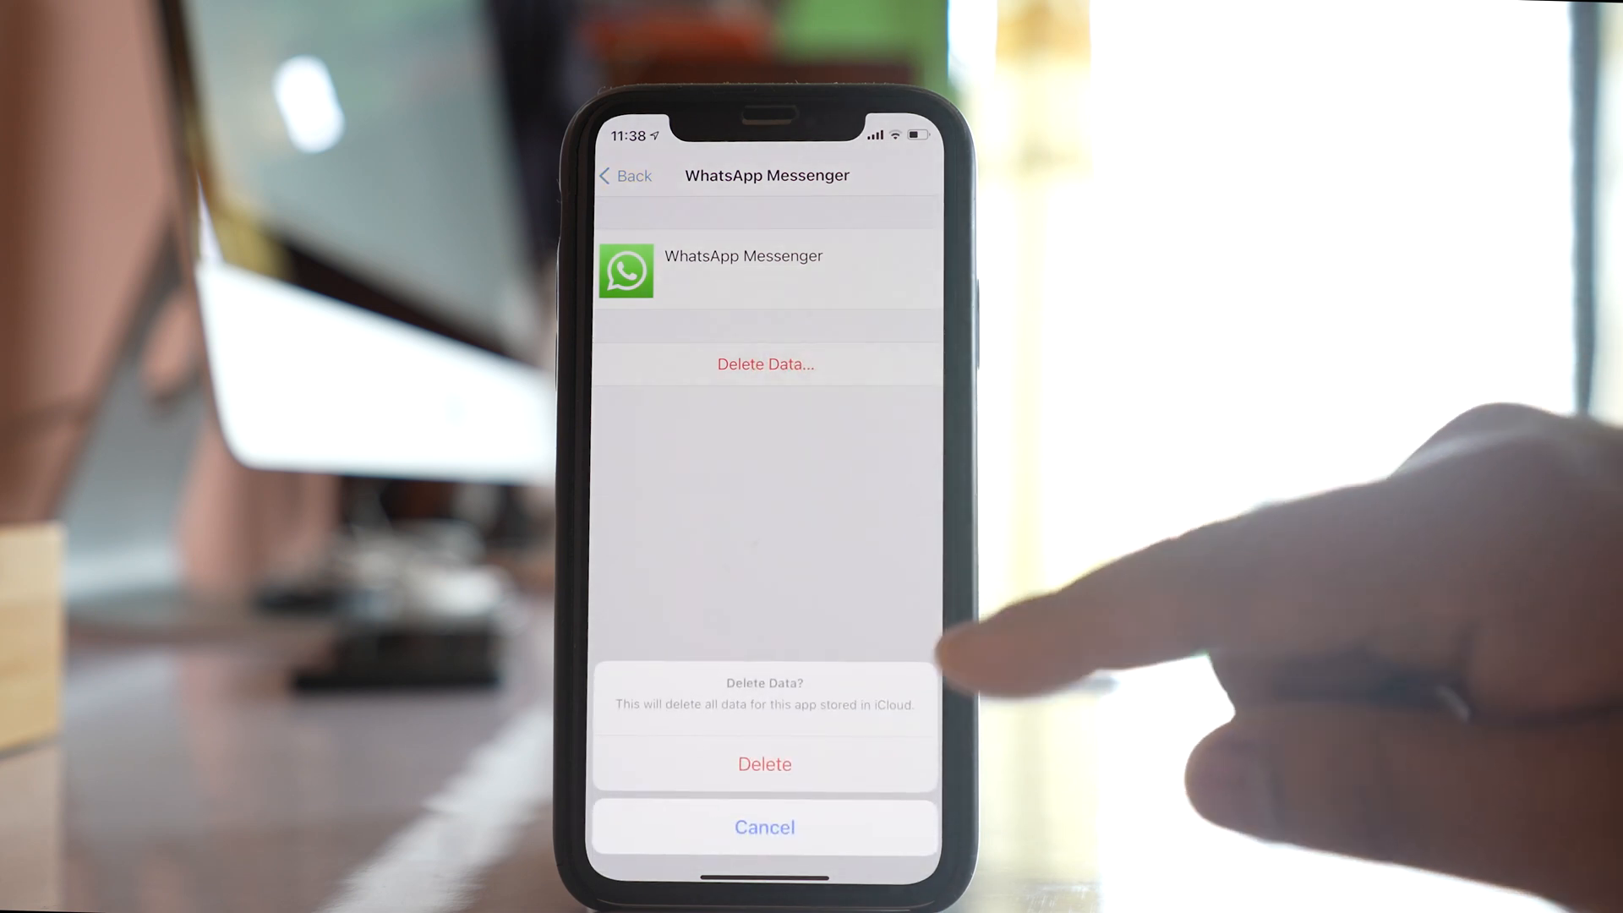
pyautogui.click(764, 827)
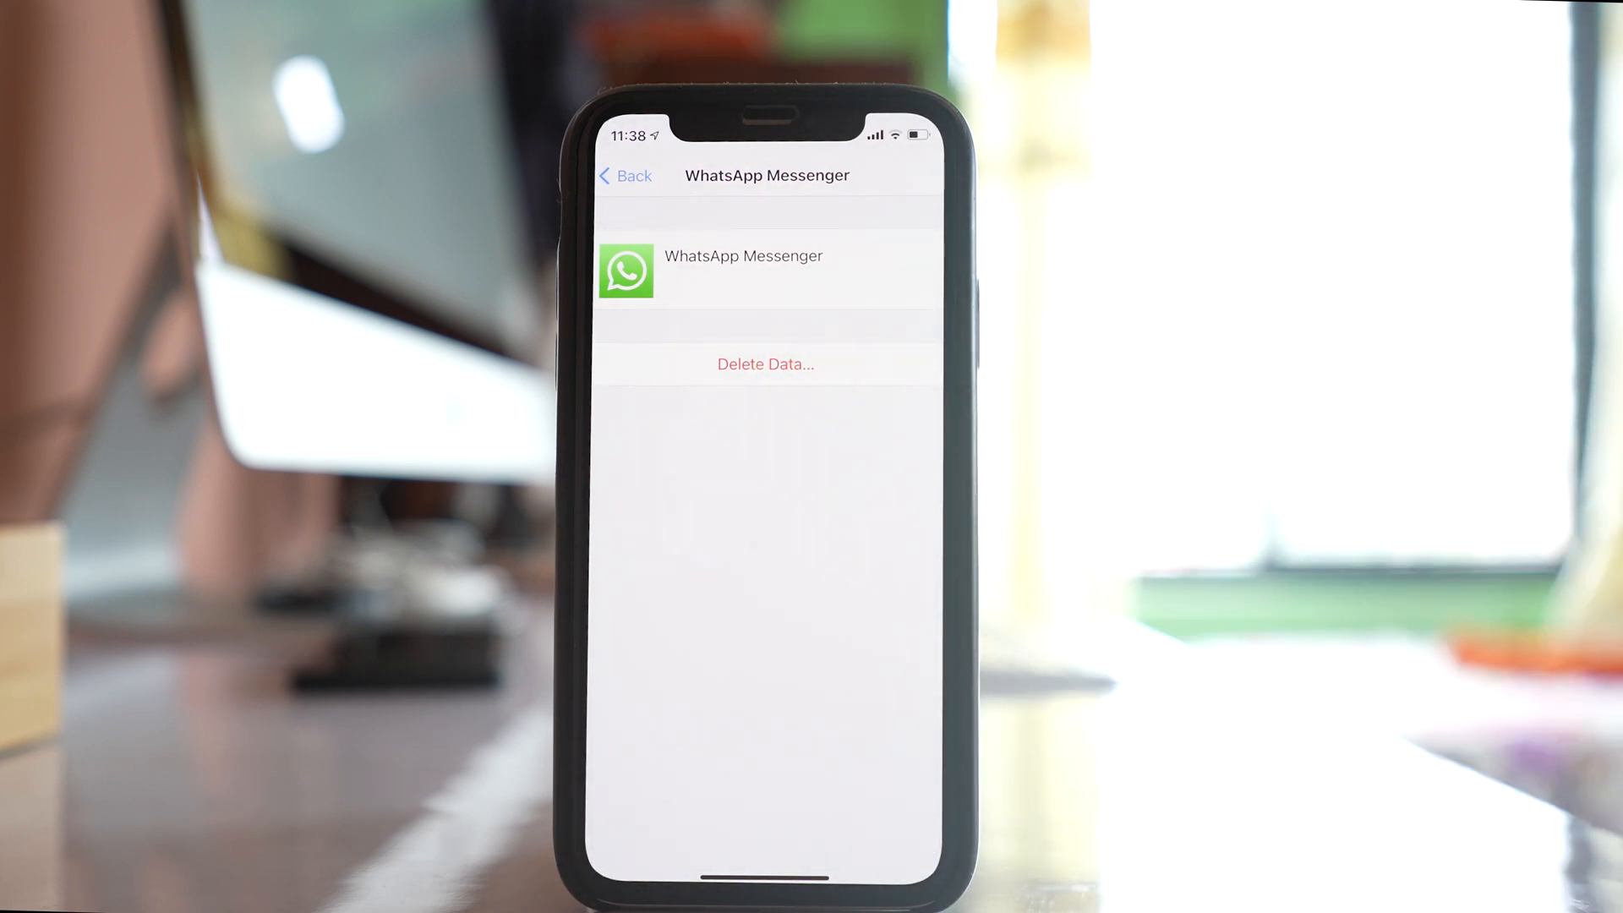